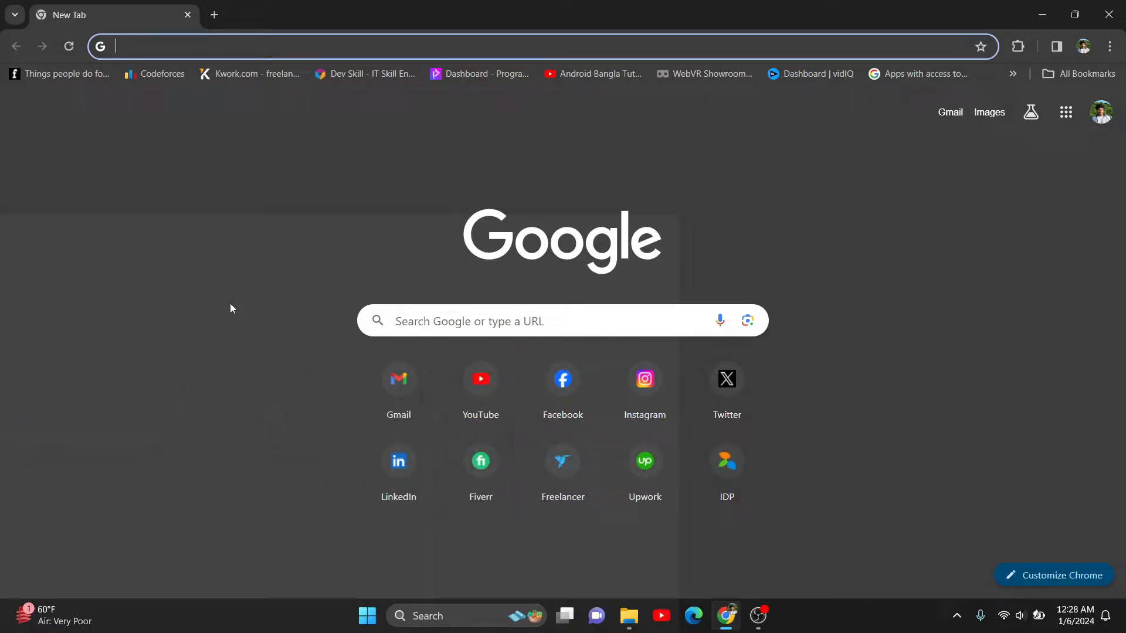
Go to admob.google.com in Chrome by typing 'admob' in the address bar.
text(admob.gg)
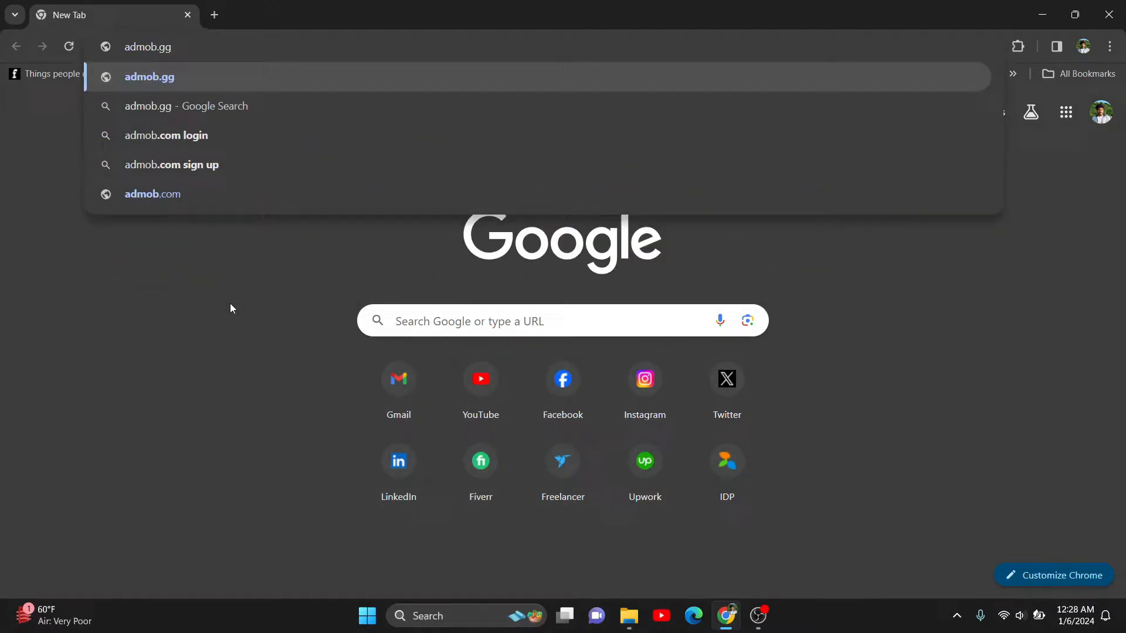
text(admob.)
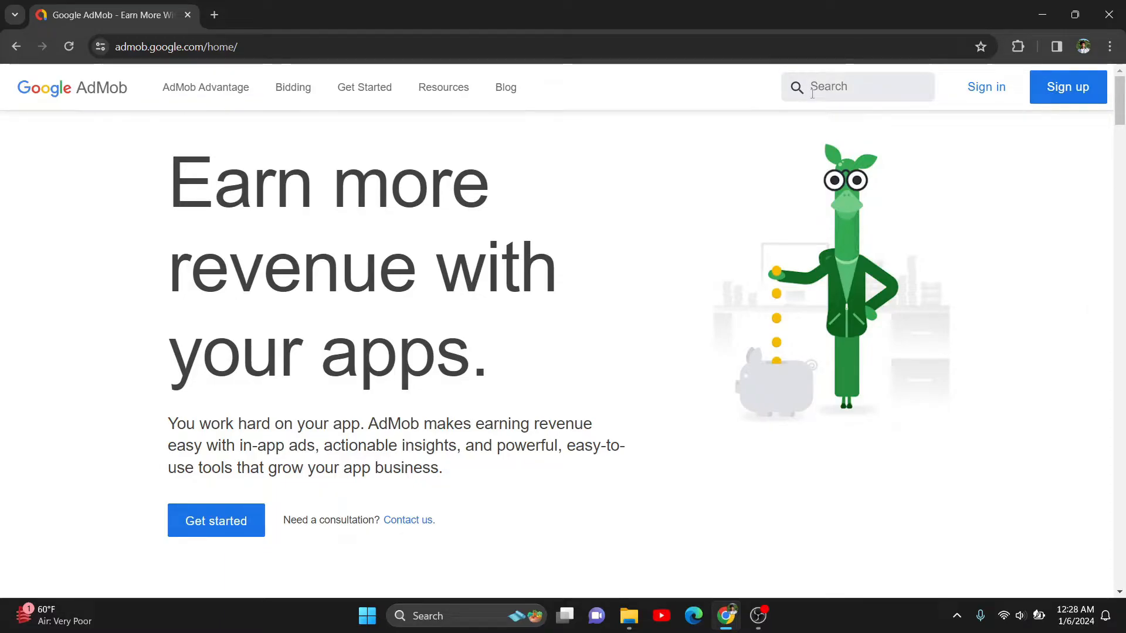
mouse_move(215, 521)
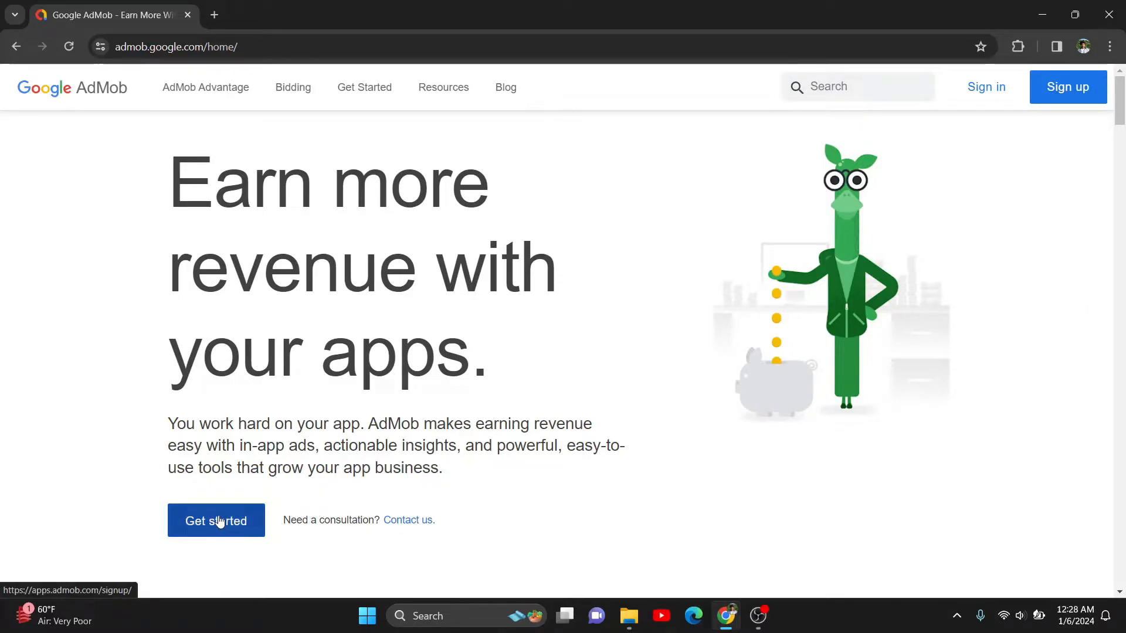
Get started, view the reactivation help article, tick 'I understand', and reactivate the account.
click(215, 521)
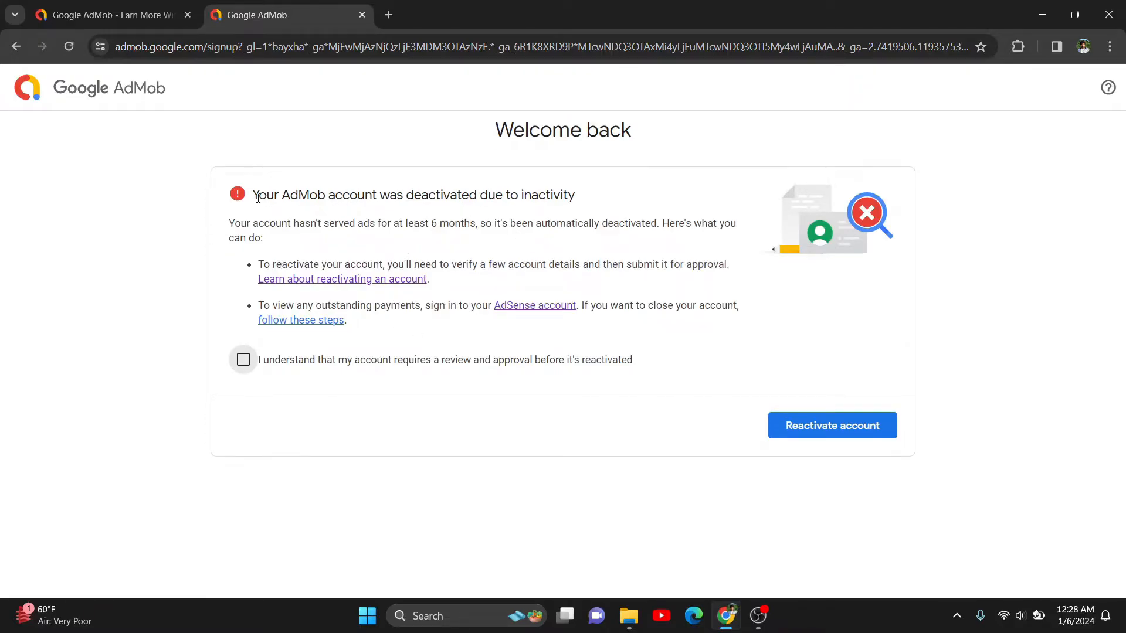
mouse_move(256, 198)
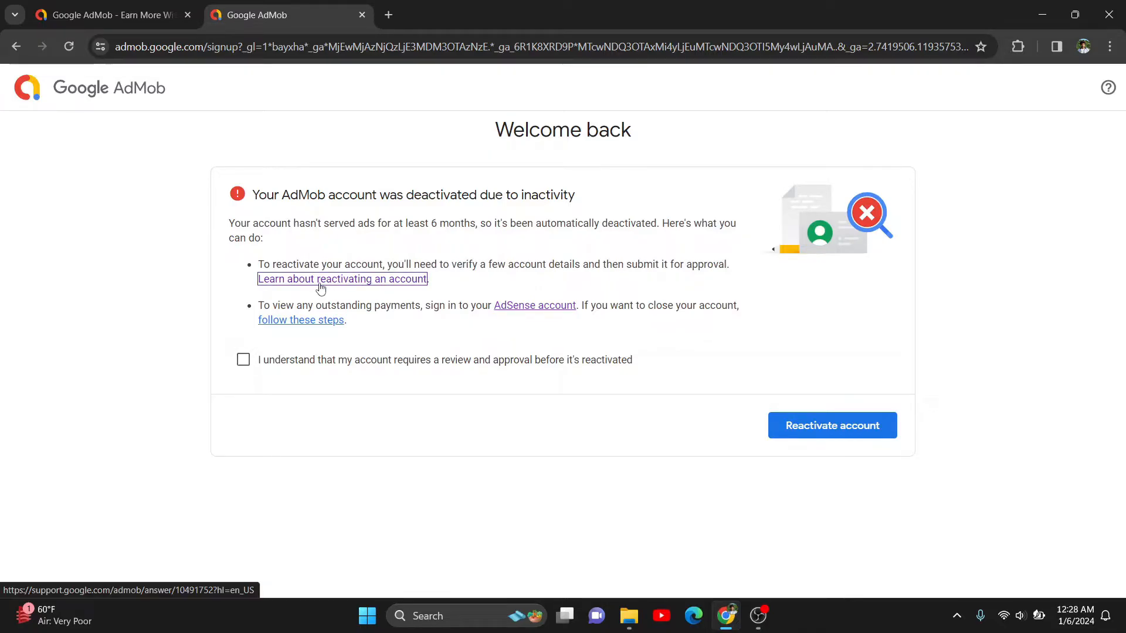
click(341, 278)
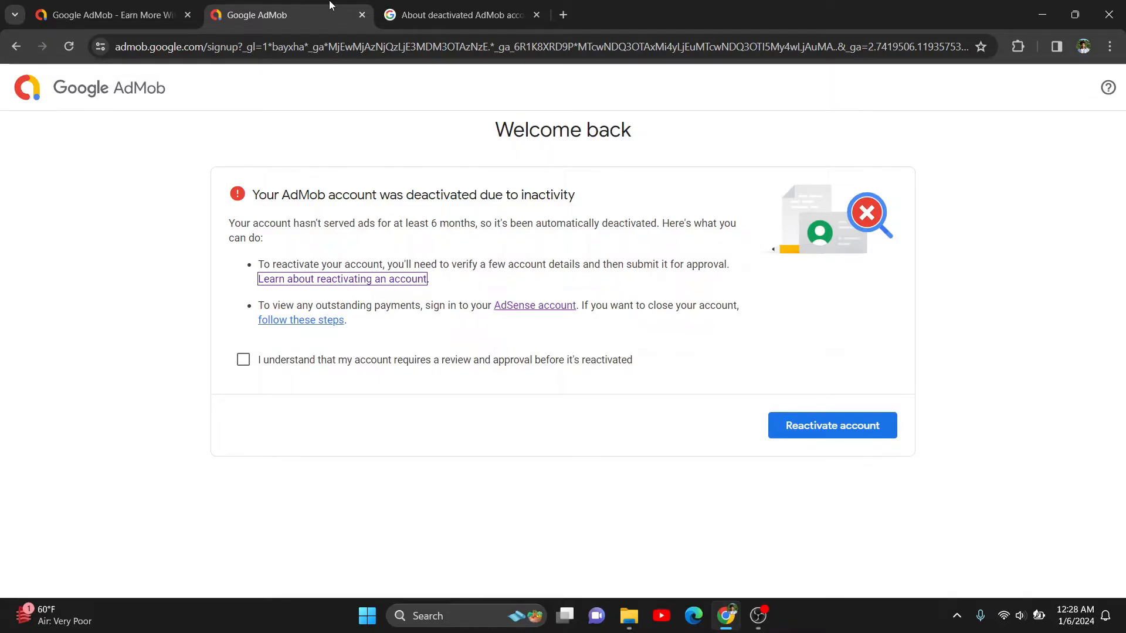
mouse_move(340, 281)
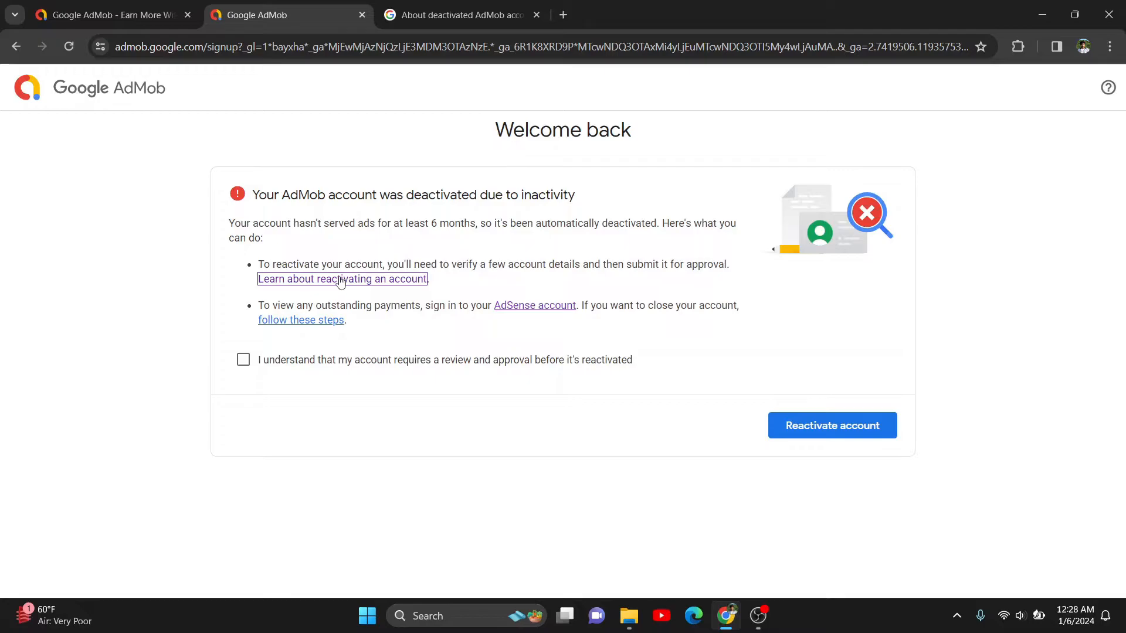
click(243, 359)
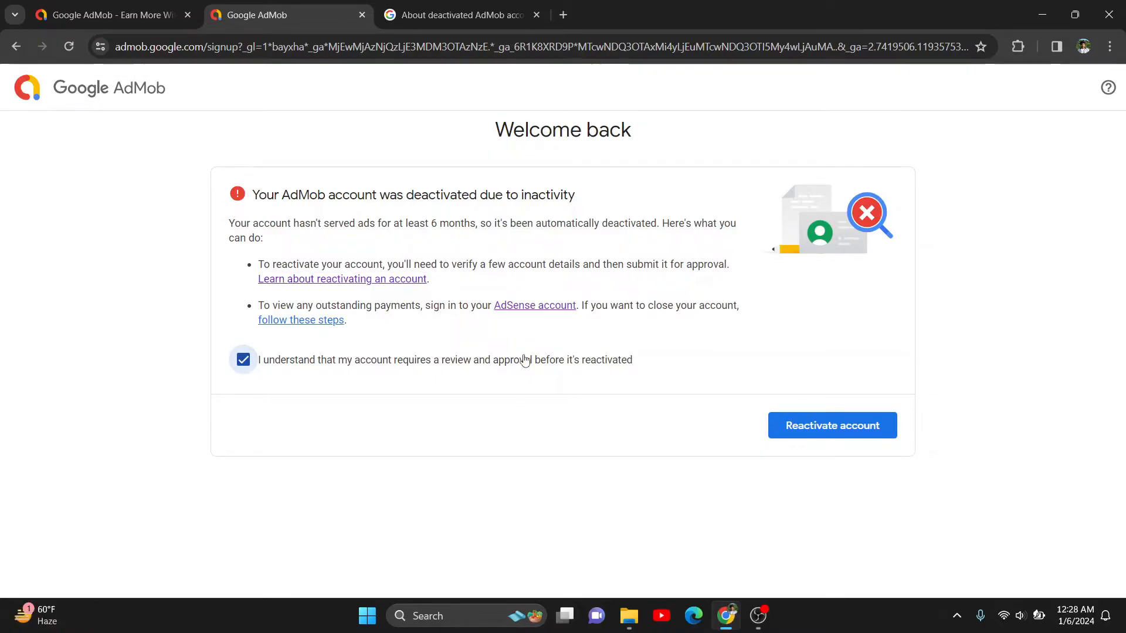
mouse_move(605, 381)
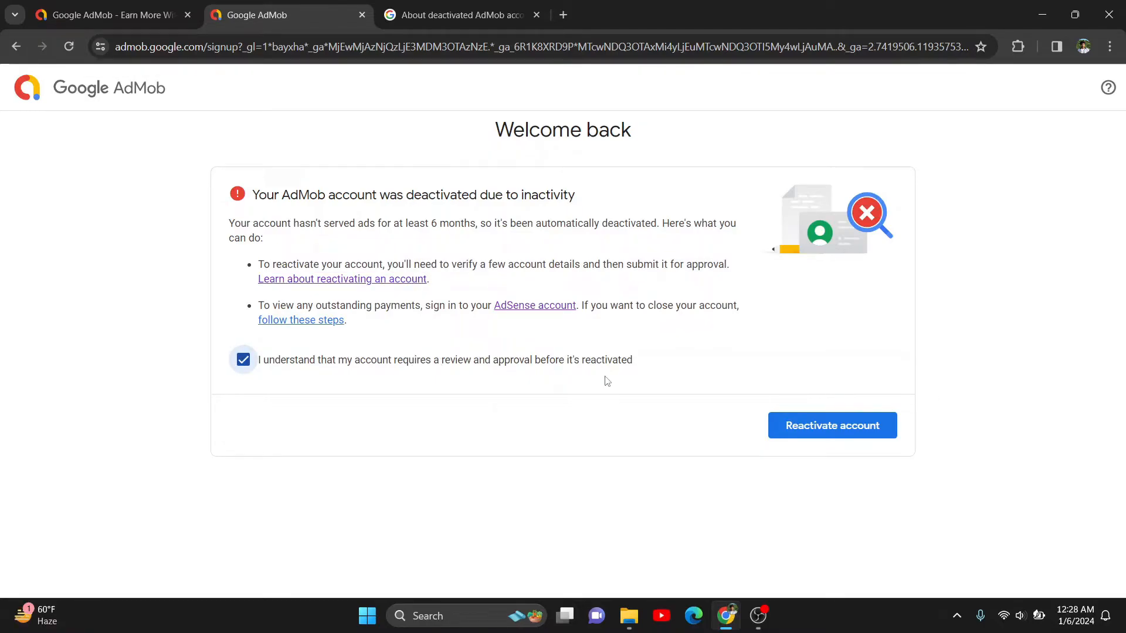
mouse_move(624, 383)
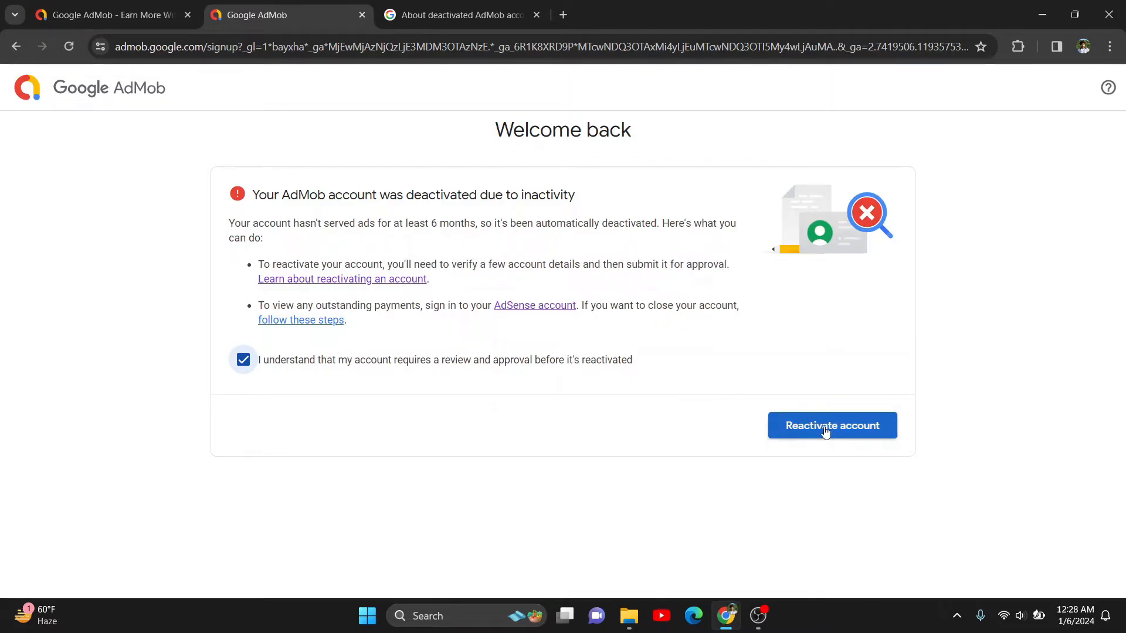
click(831, 425)
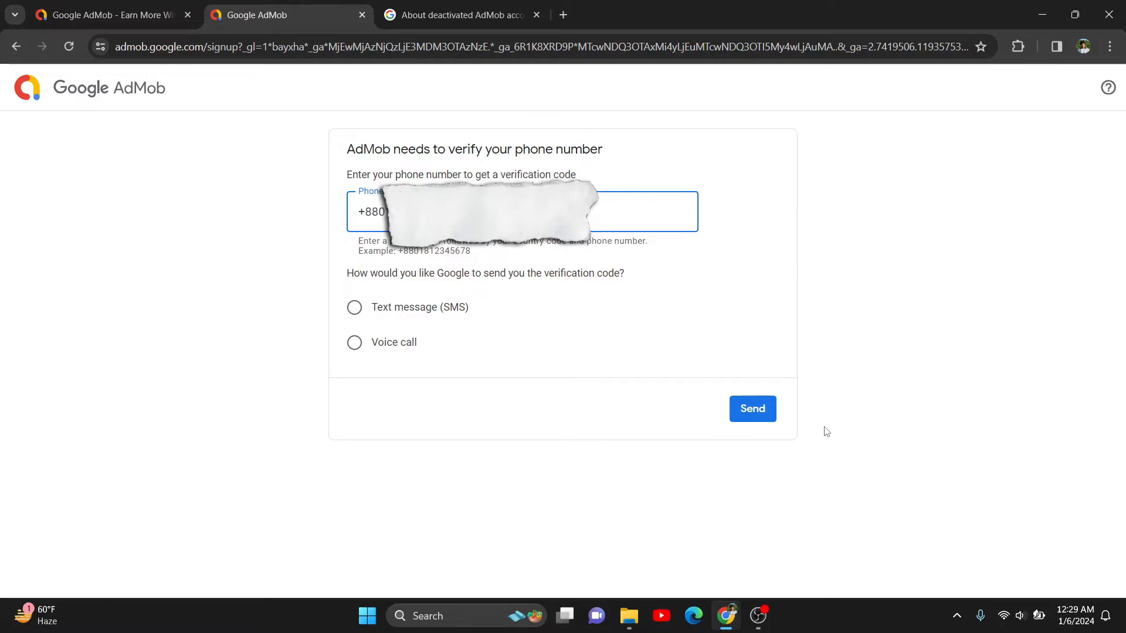
mouse_move(696, 389)
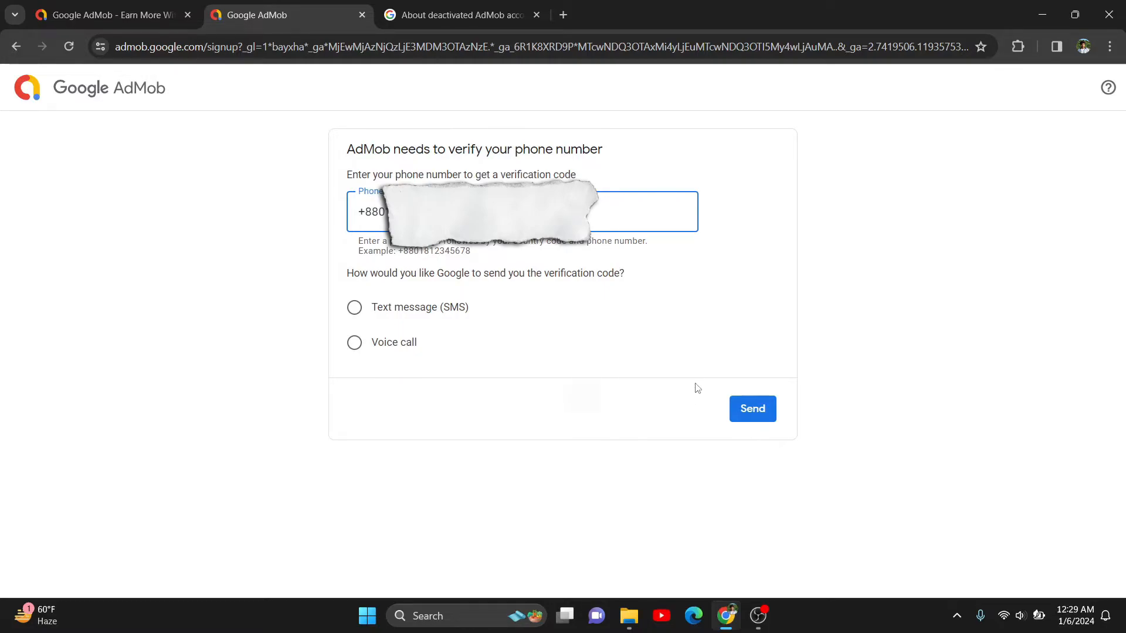
mouse_move(460, 355)
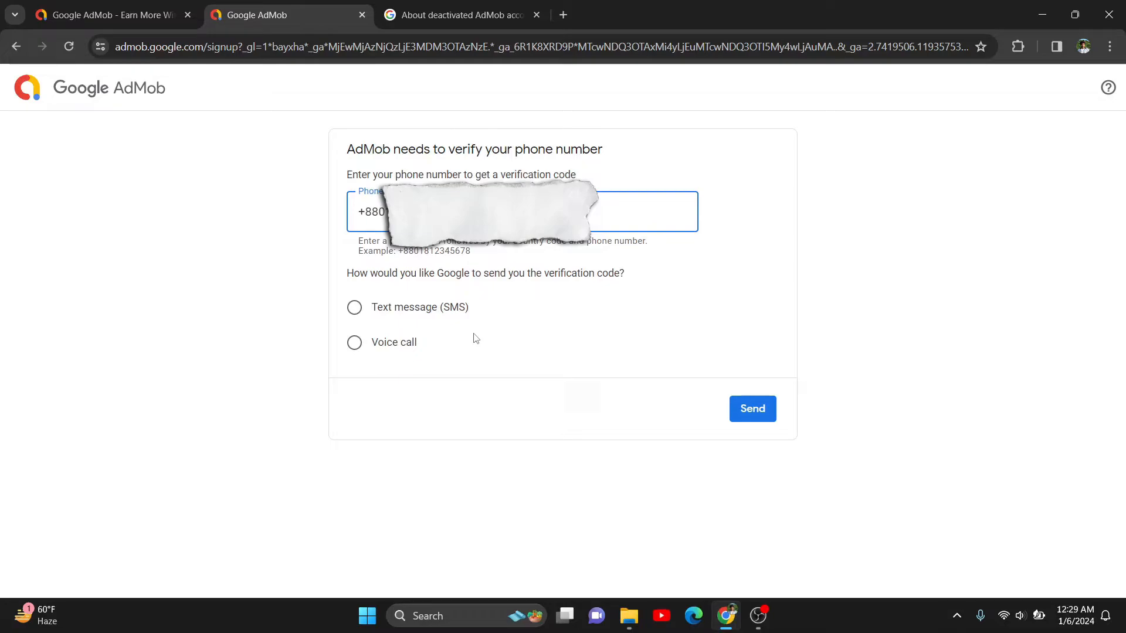
Send the verification code to the phone via Text message (SMS).
click(353, 307)
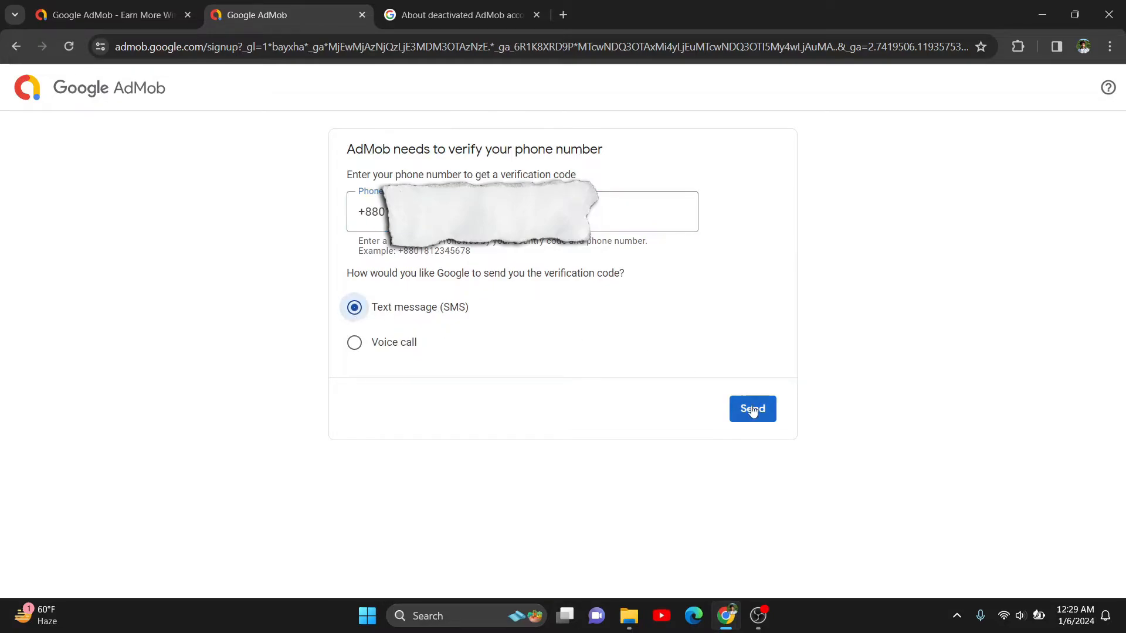
click(752, 409)
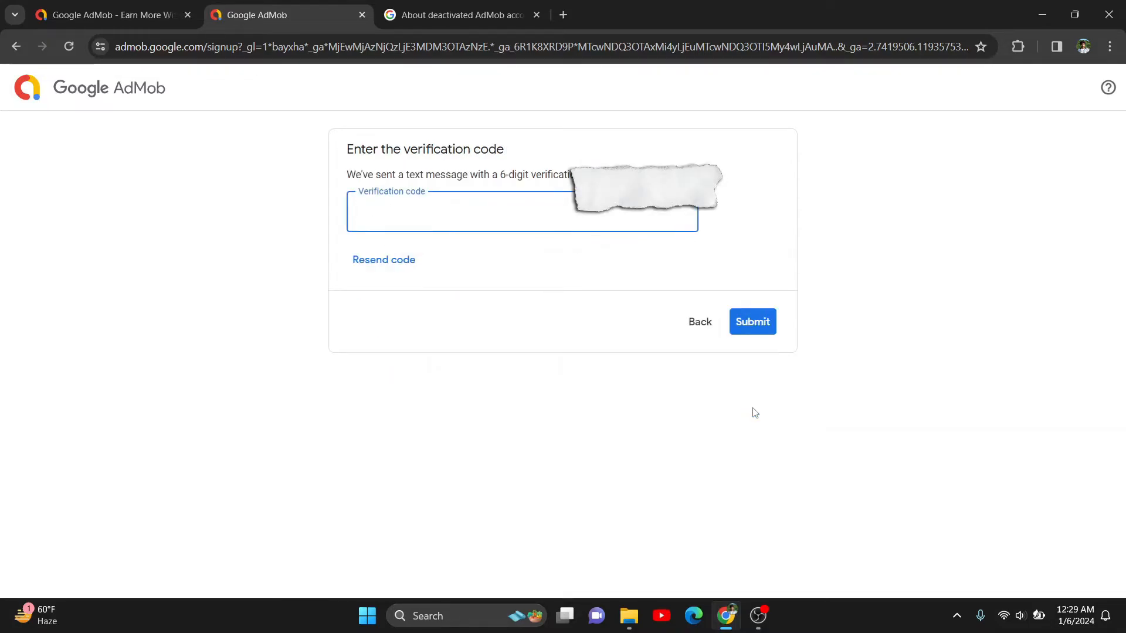
Enter the SMS verification code in the Verification code field and submit it.
click(522, 212)
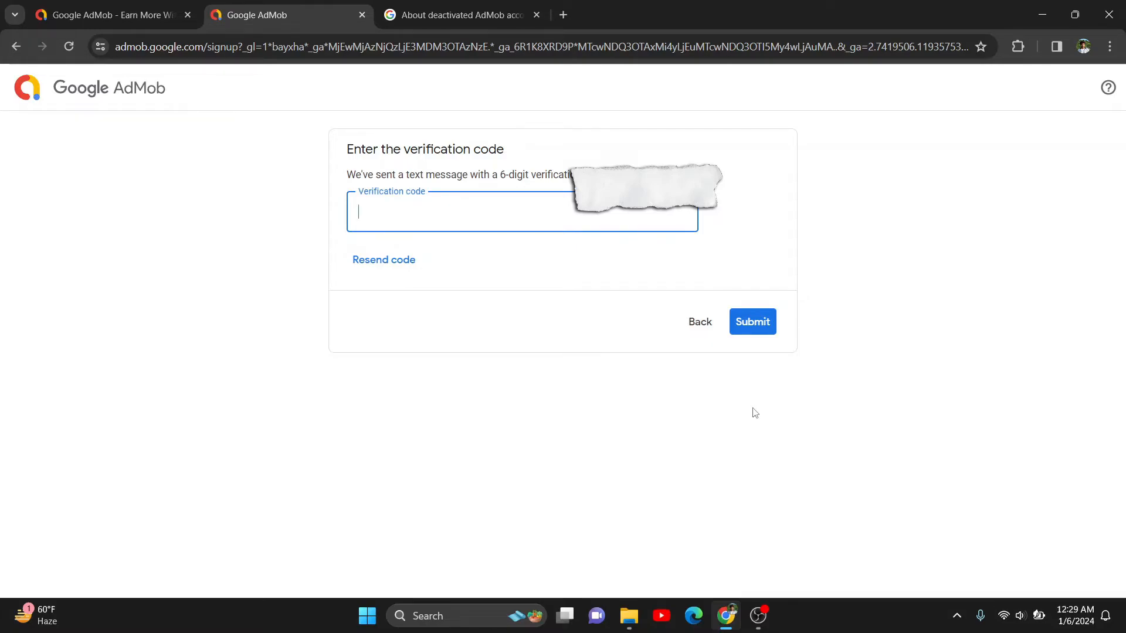
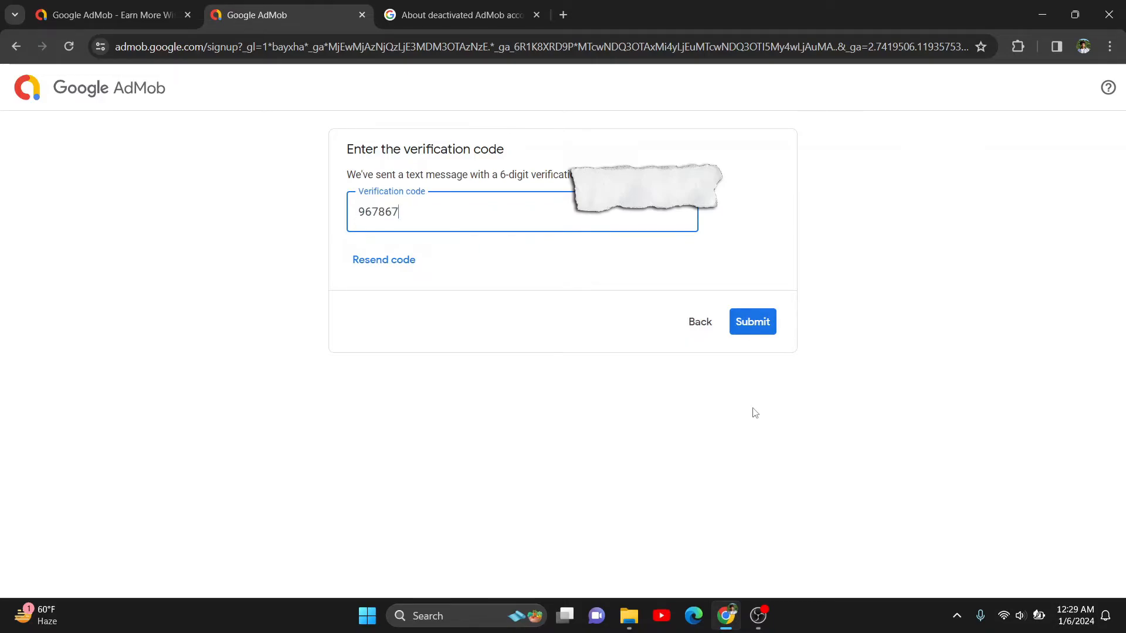
click(752, 320)
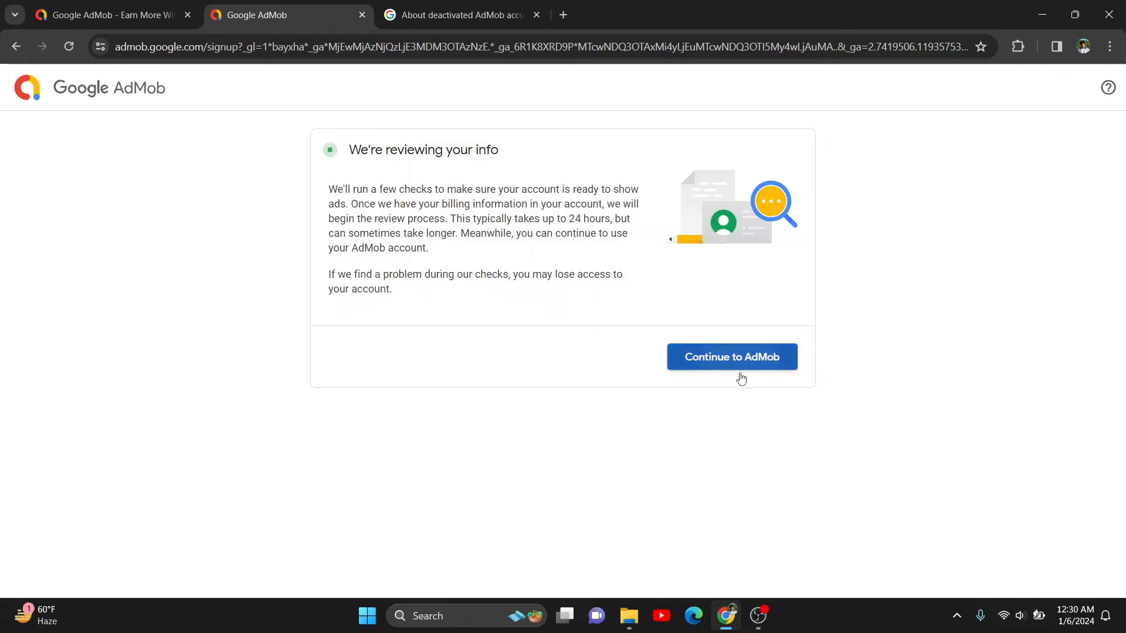
Continue to AdMob from the 'We're reviewing your info' page.
click(731, 358)
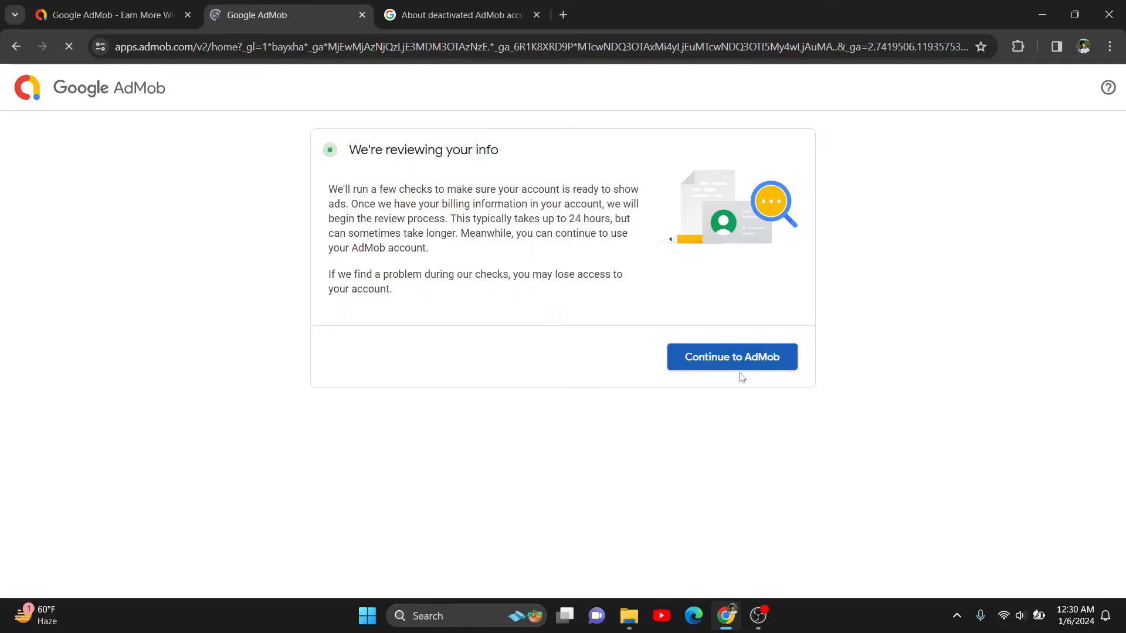
click(732, 357)
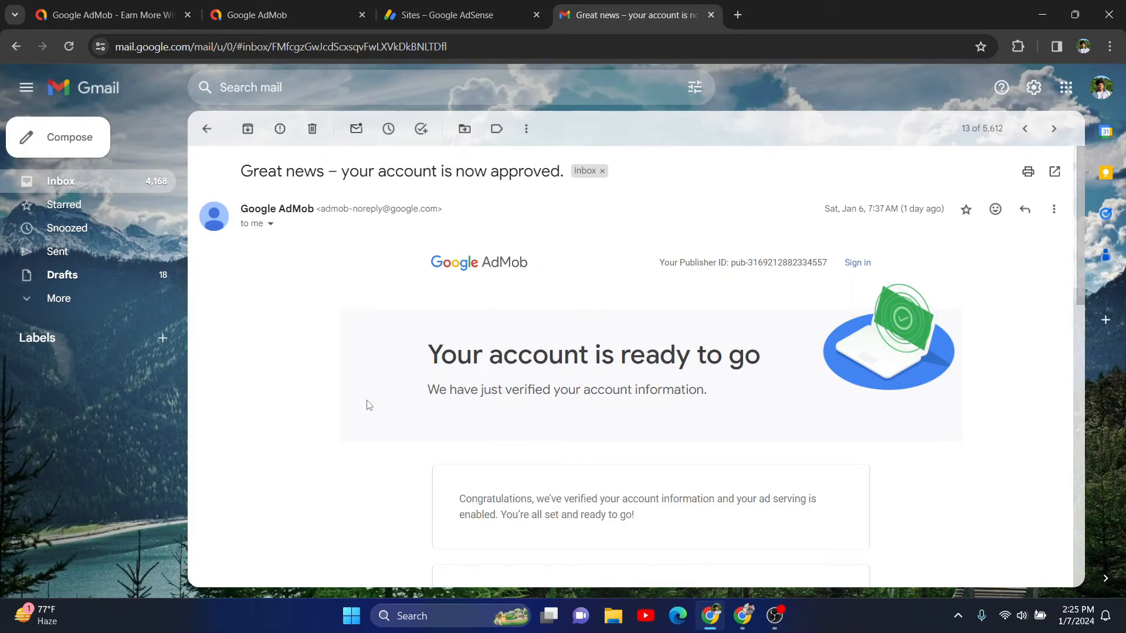
Scroll through the 'Great news – your account is now approved' email.
scroll(down, 3)
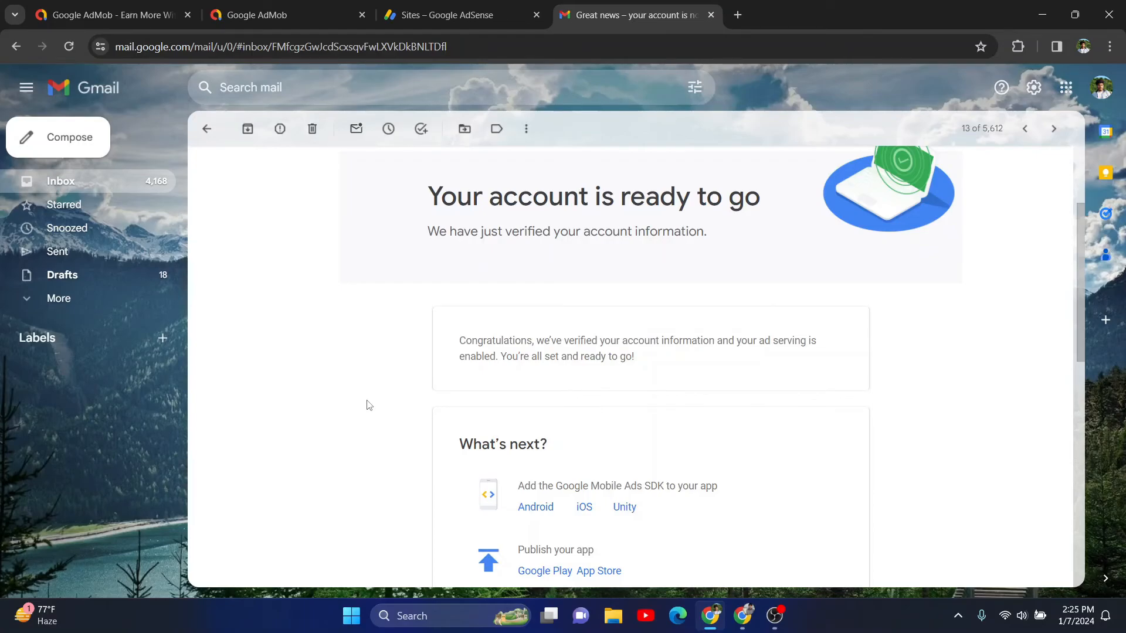
scroll(down, 3)
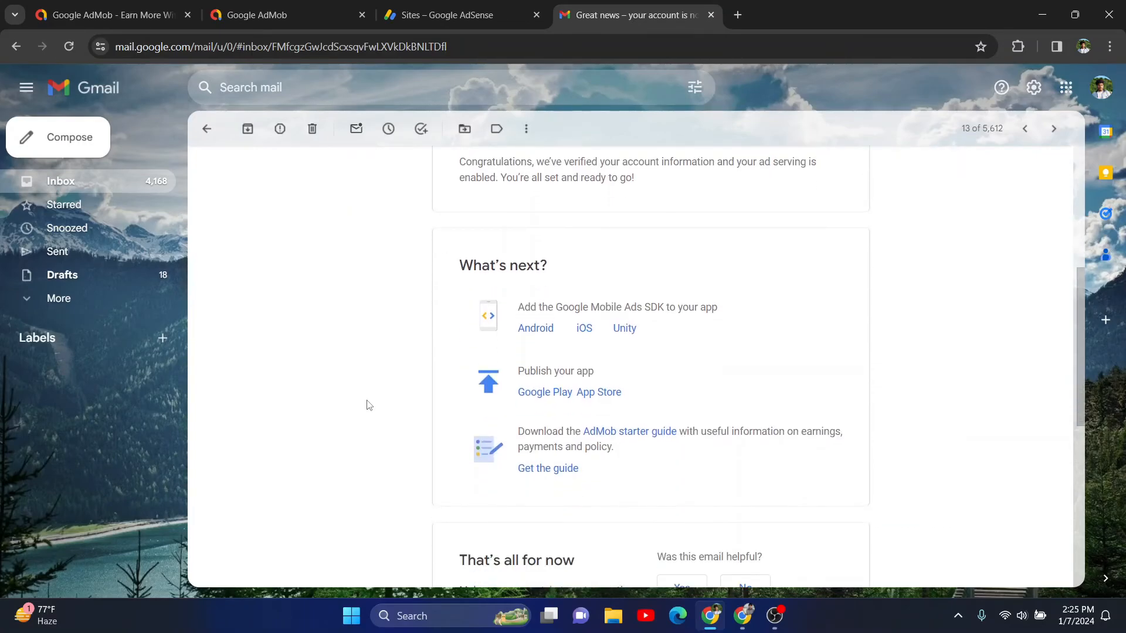
scroll(down, 3)
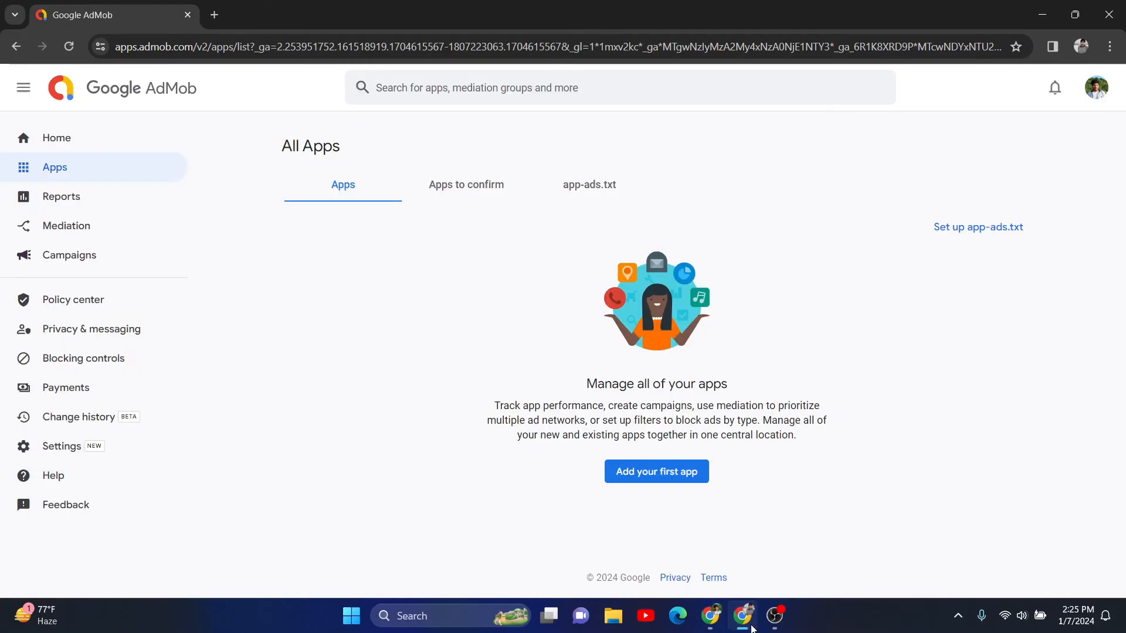
click(1096, 86)
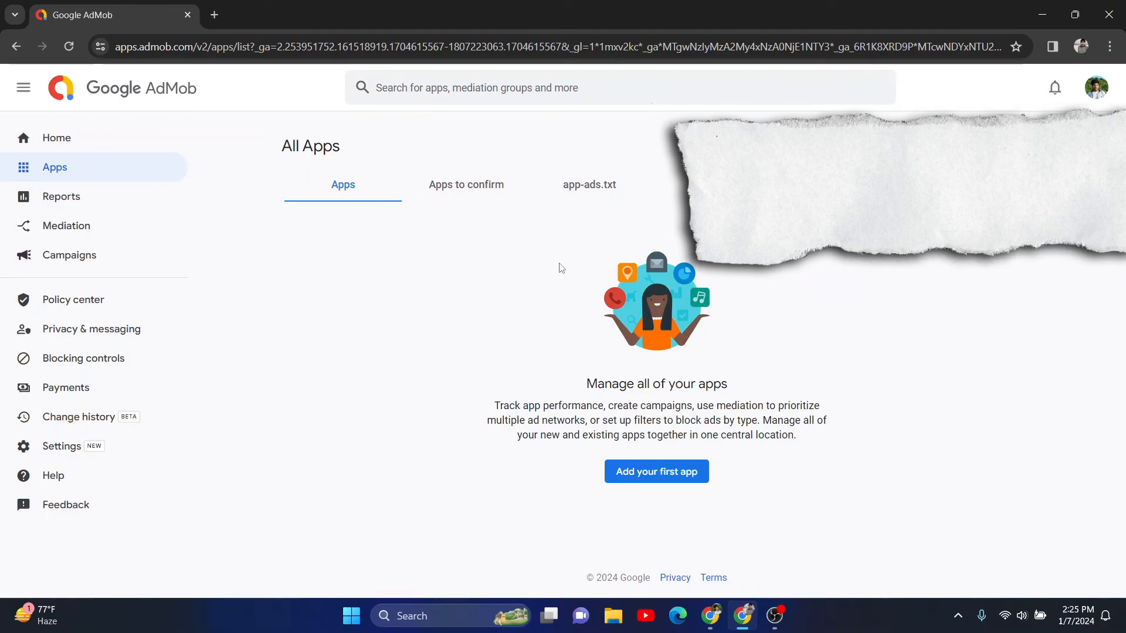
click(655, 471)
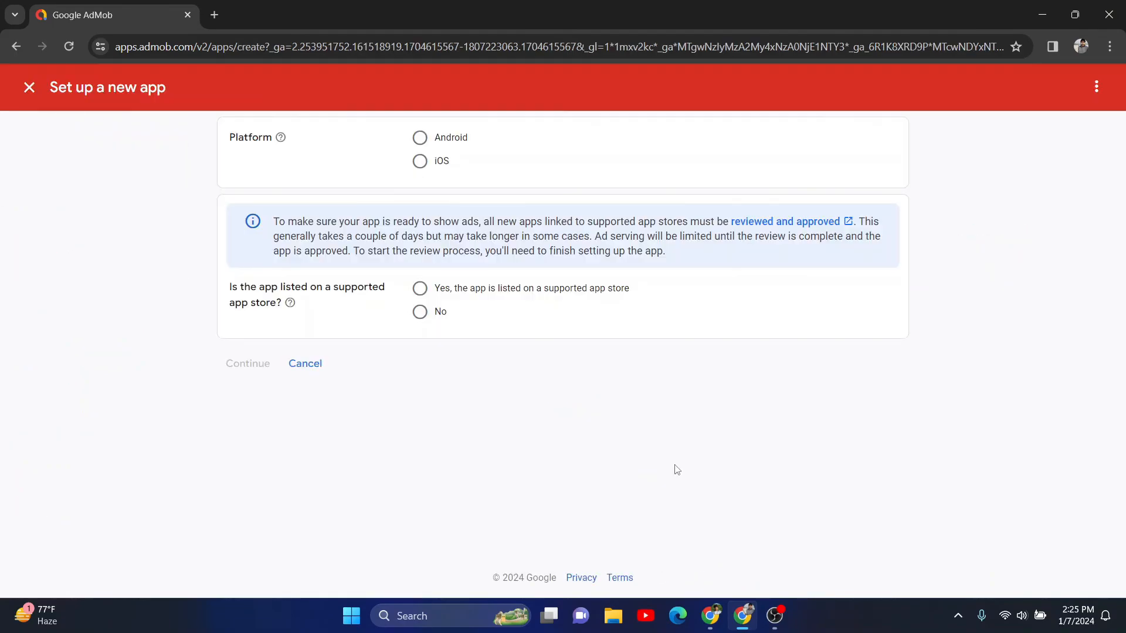
mouse_move(29, 87)
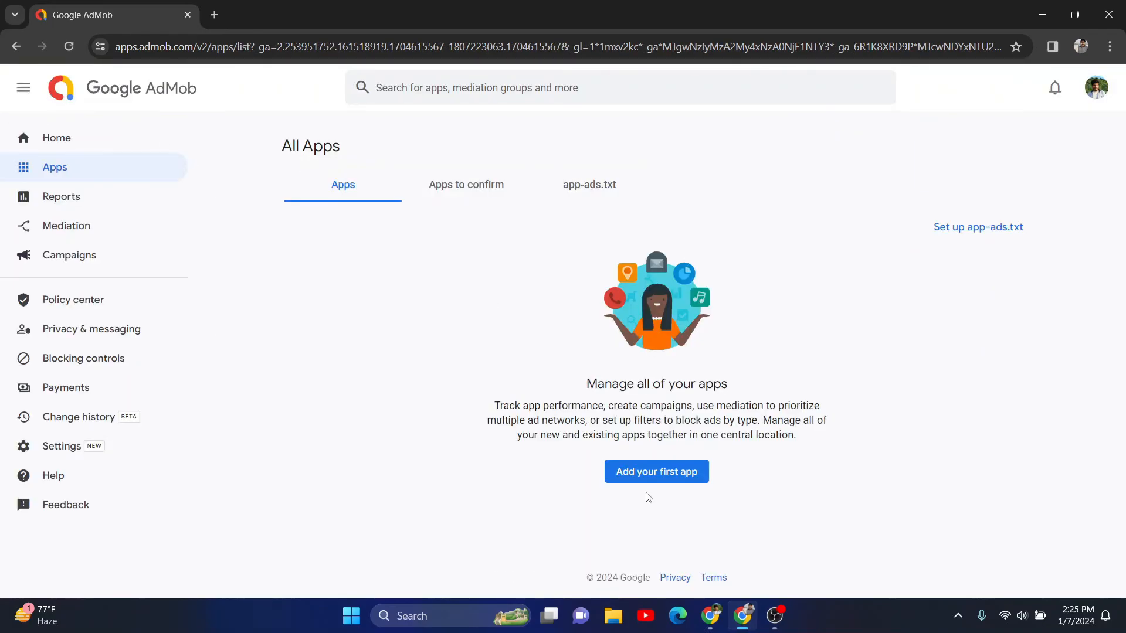
mouse_move(747, 569)
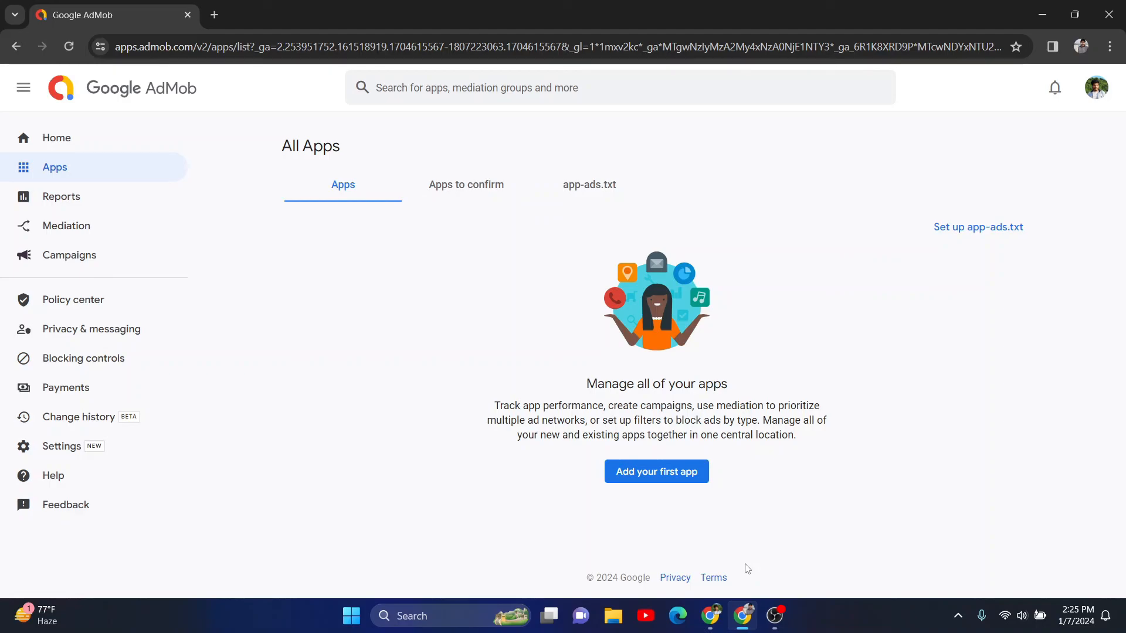
mouse_move(774, 617)
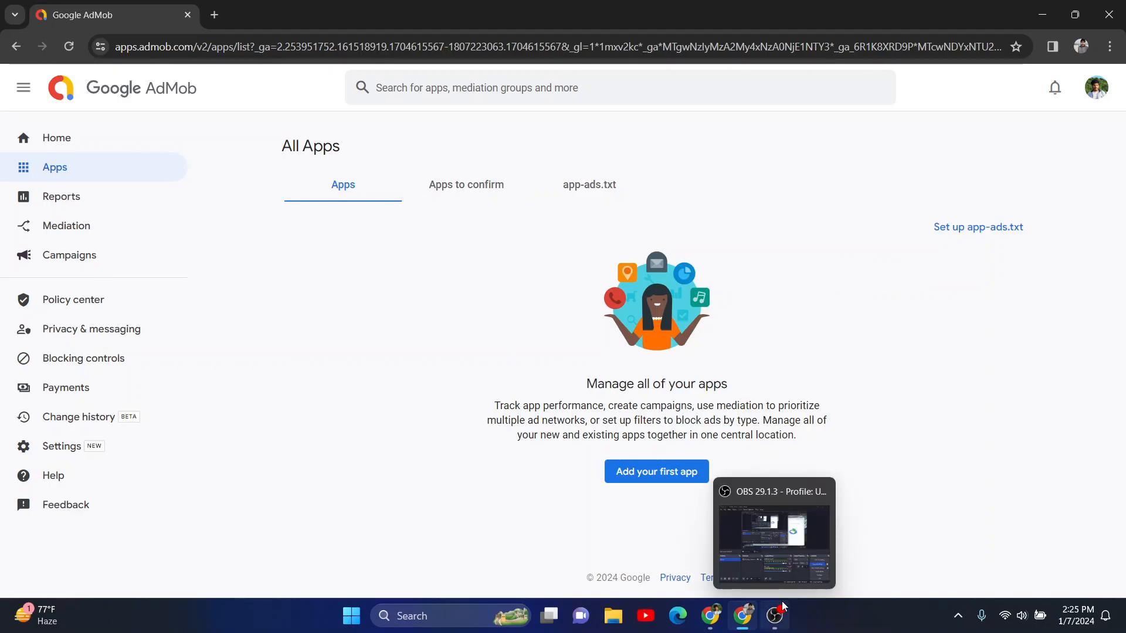